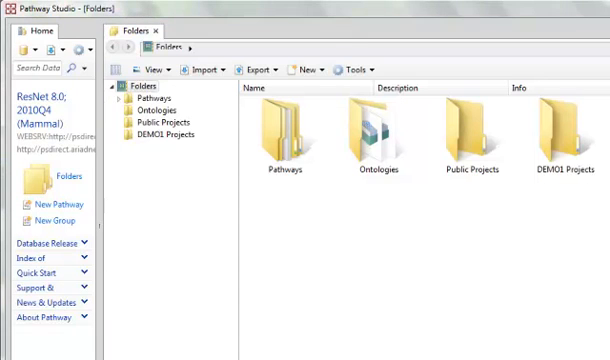
mouse_move(207, 144)
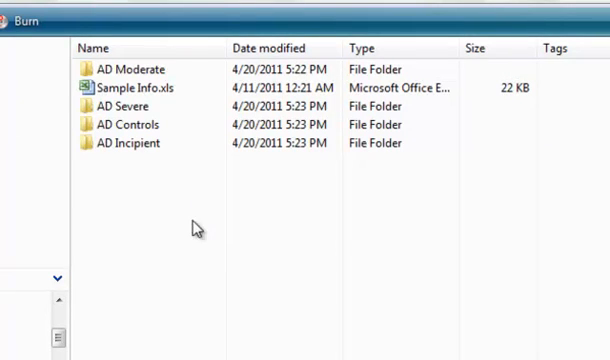
mouse_move(288, 265)
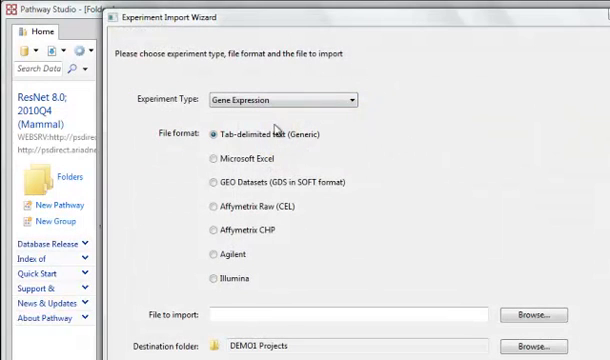
mouse_move(211, 210)
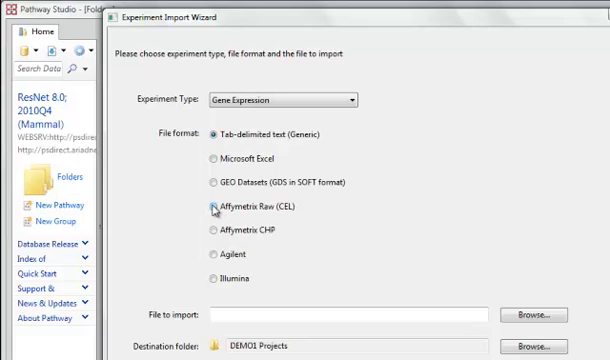
- Select Affymetrix Raw (CEL) as the gene expression file format
left_click(213, 210)
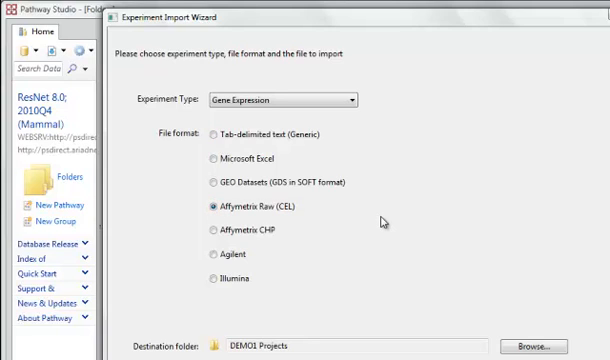
mouse_move(392, 230)
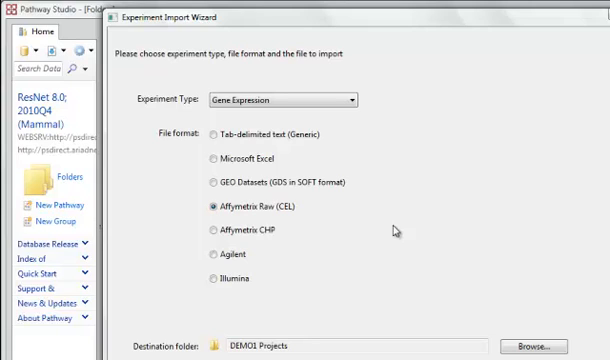
mouse_move(540, 347)
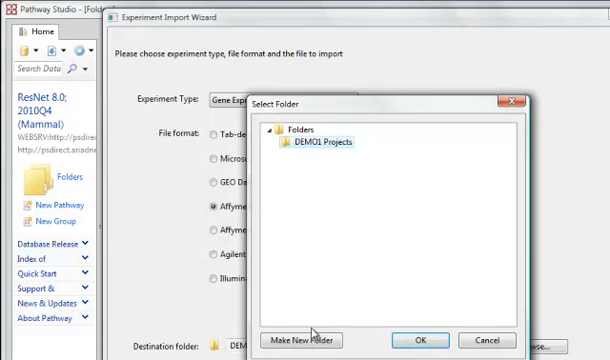
- Create the 'GSE 1297 - Alzheimers Disease' folder under DEMO1 Projects as destination
left_click(313, 340)
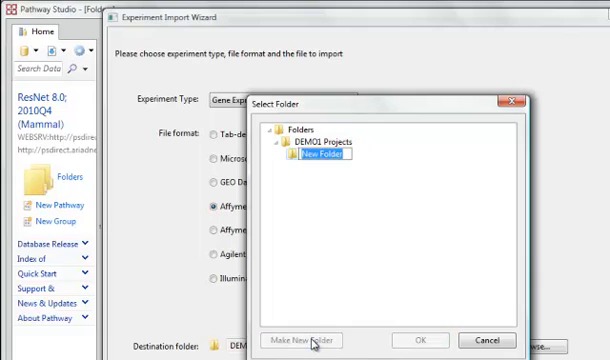
type("GSE 1297 - Alzheimers Disease")
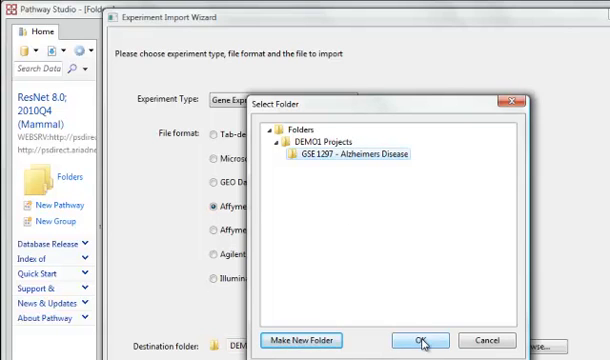
left_click(426, 340)
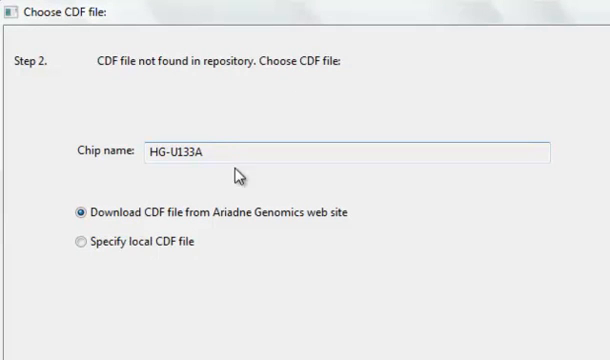
mouse_move(305, 236)
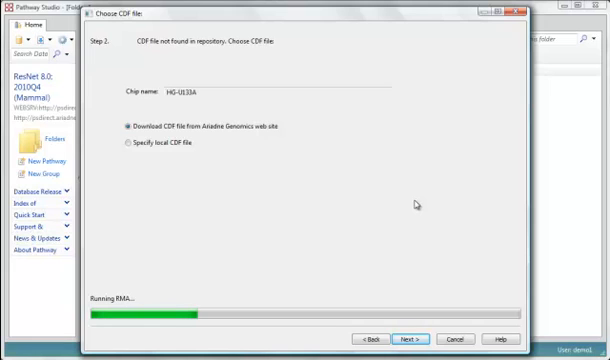
- Download the HG-U133A CDF, let RMA finish, and advance to experiment properties
left_click(410, 337)
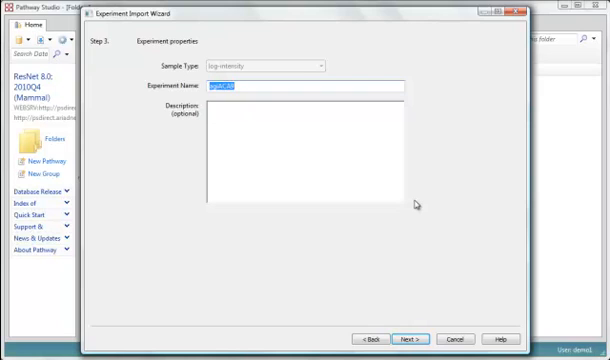
- Name the experiment 'GSE 22' and advance to sample annotations
type("GSE 22")
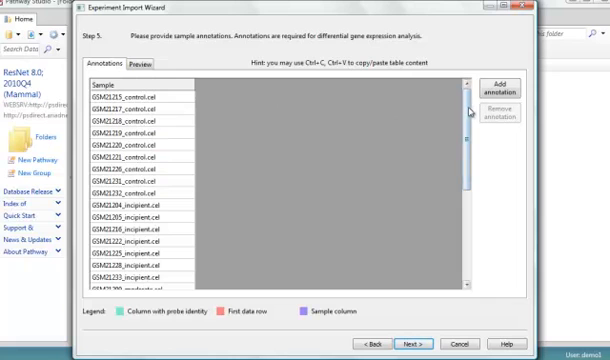
- Add a Class annotation column and label samples such as Control
scroll("down", 3)
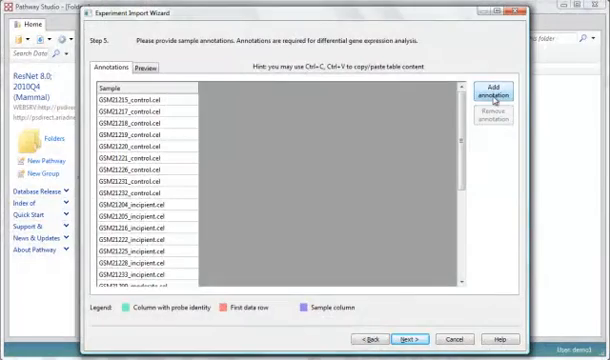
left_click(494, 93)
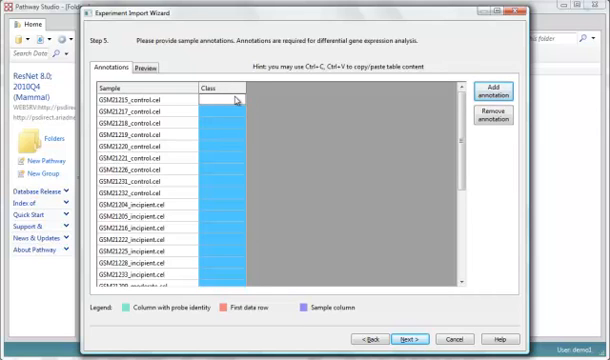
type("Control")
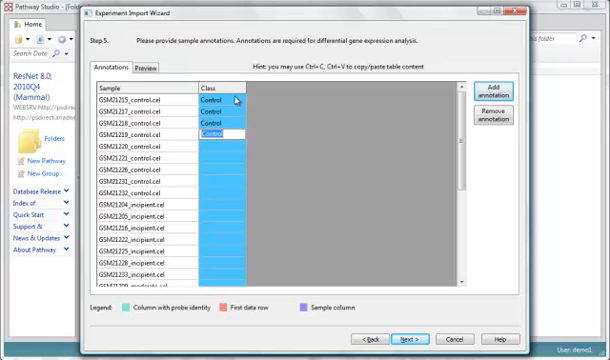
scroll("down", 3)
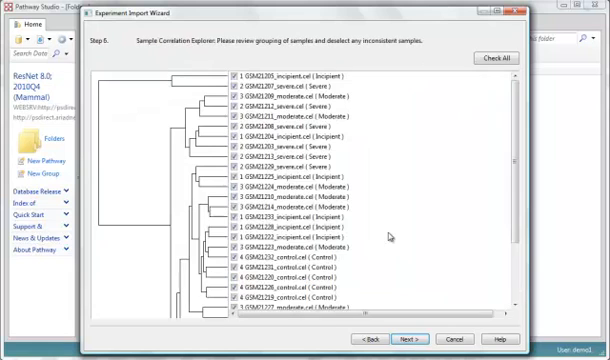
mouse_move(491, 191)
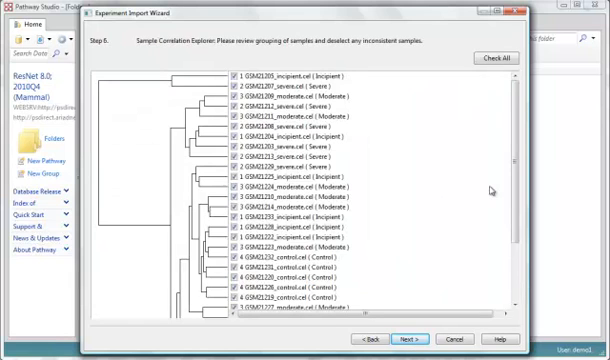
mouse_move(427, 233)
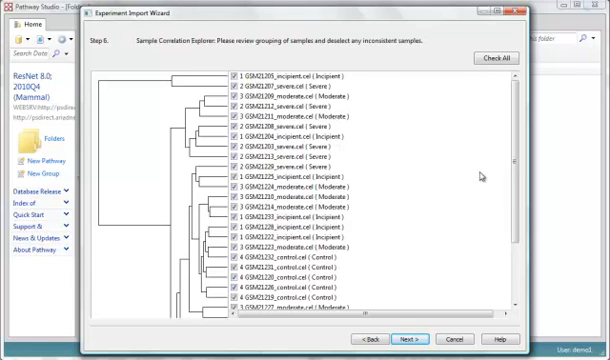
- Scroll through the sample correlation dendrogram, keeping all samples checked
scroll("down", 3)
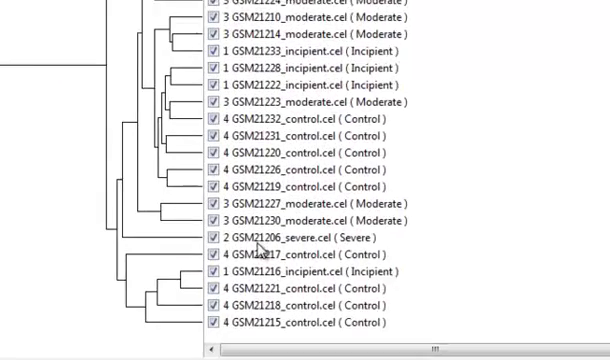
scroll("down", 3)
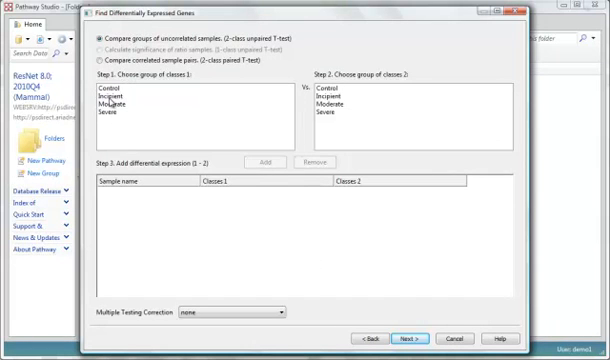
- Add Incipient and Moderate versus Control comparisons, then start renaming the first row
left_click(118, 99)
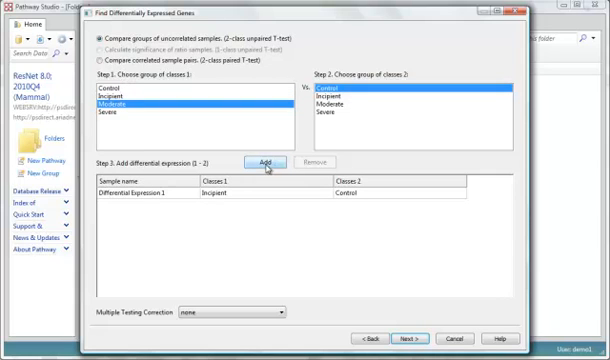
left_click(267, 162)
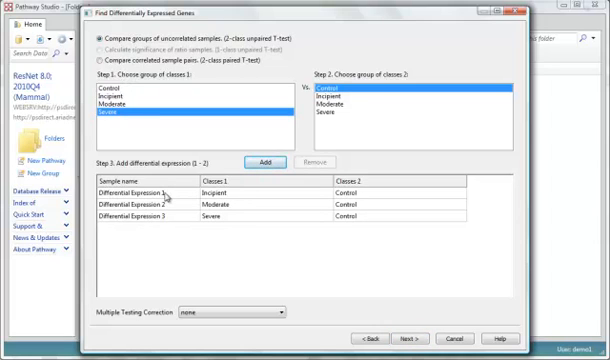
left_click(150, 190)
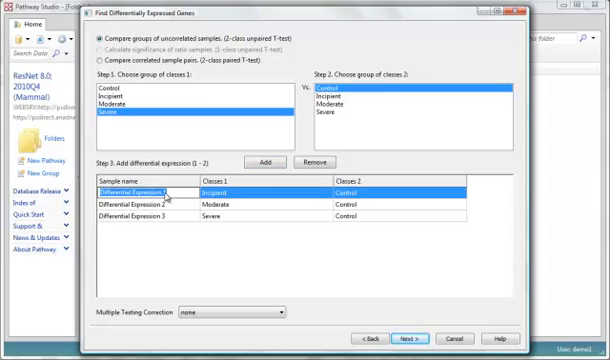
double_click(140, 190)
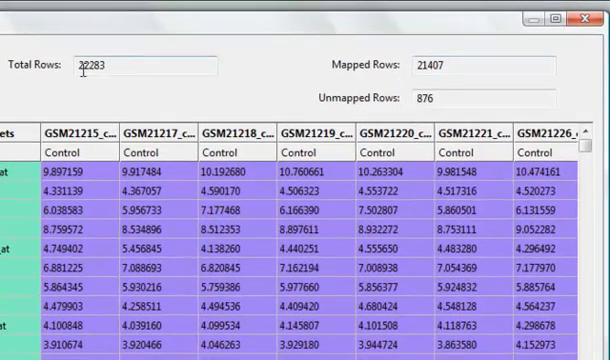
mouse_move(305, 65)
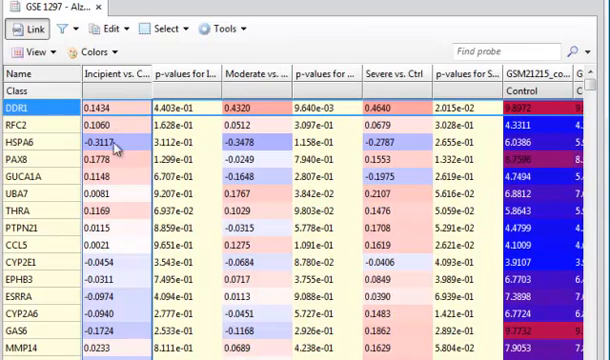
mouse_move(221, 82)
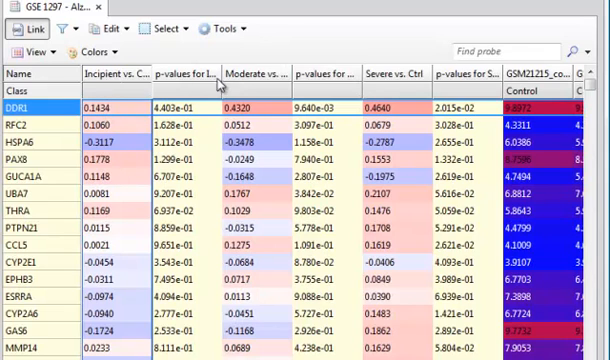